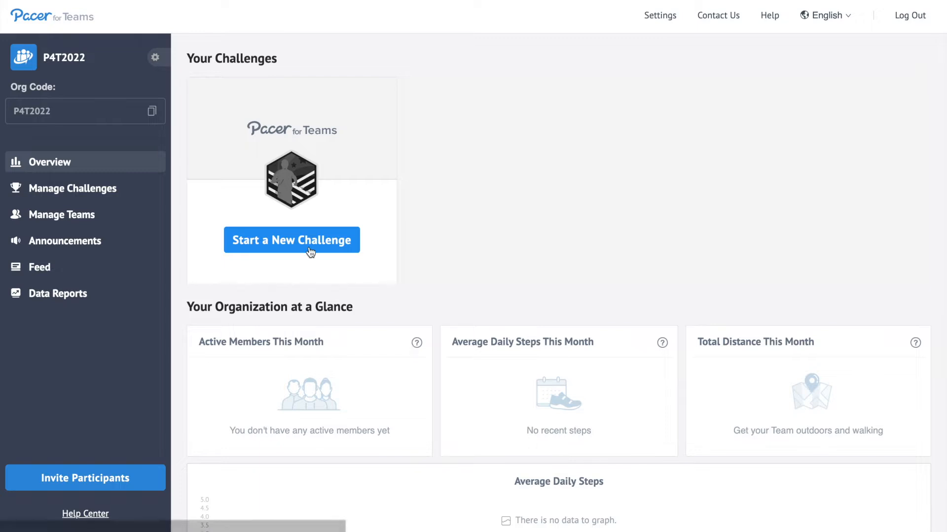
# Start a new challenge using the Build Your Own Adventure mode
pyautogui.click(291, 239)
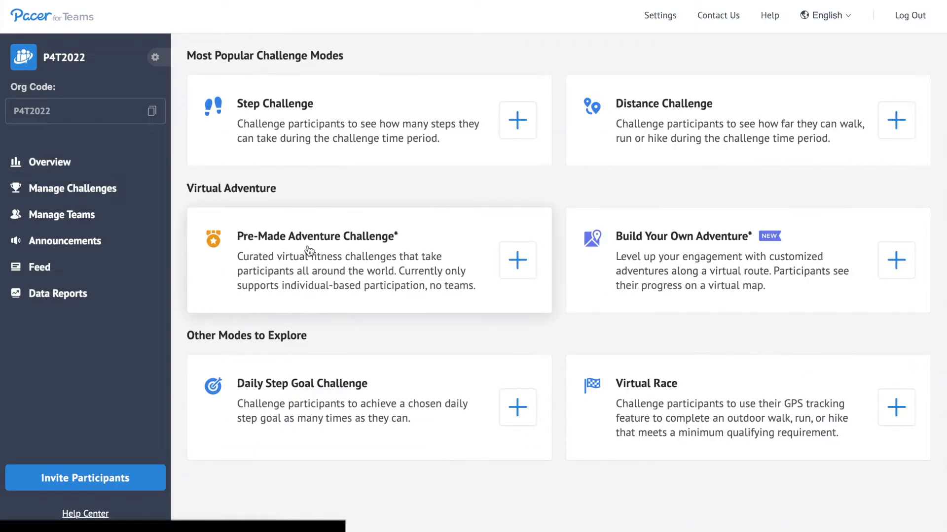
pyautogui.moveTo(661, 249)
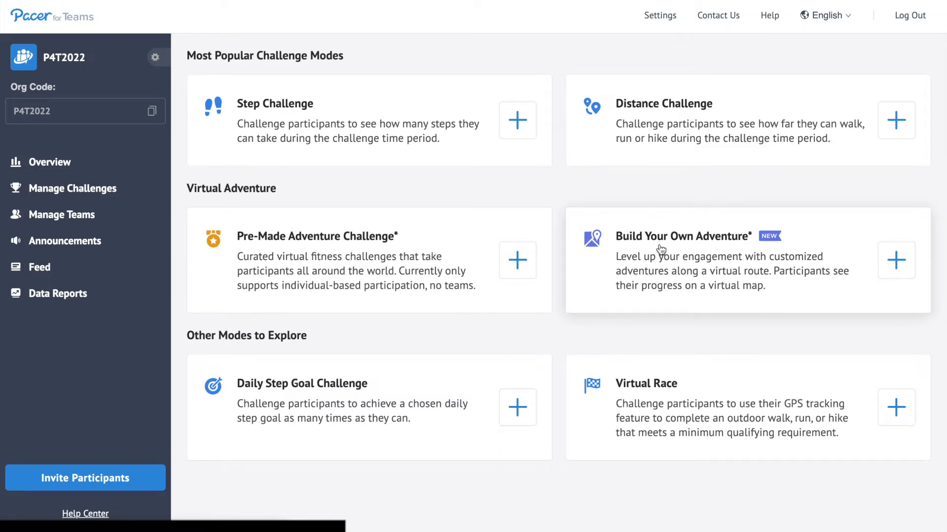
pyautogui.click(896, 261)
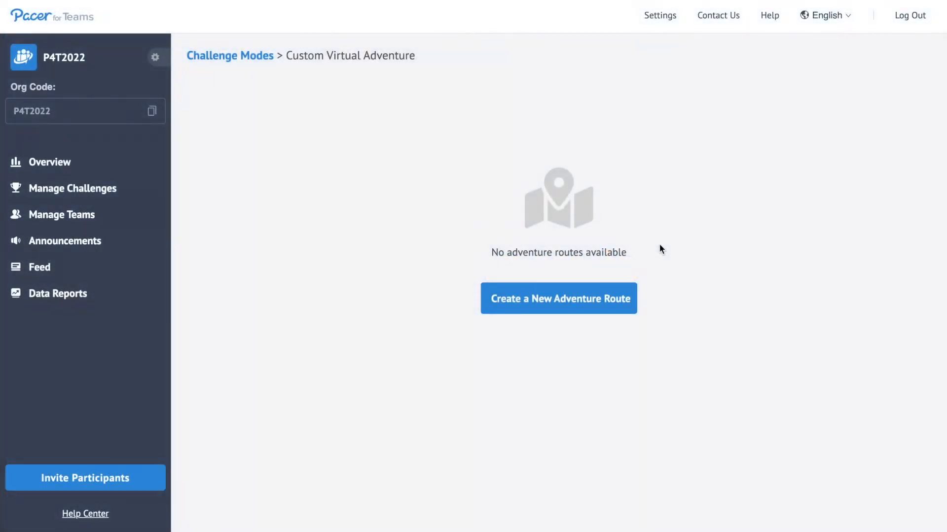
pyautogui.moveTo(558, 307)
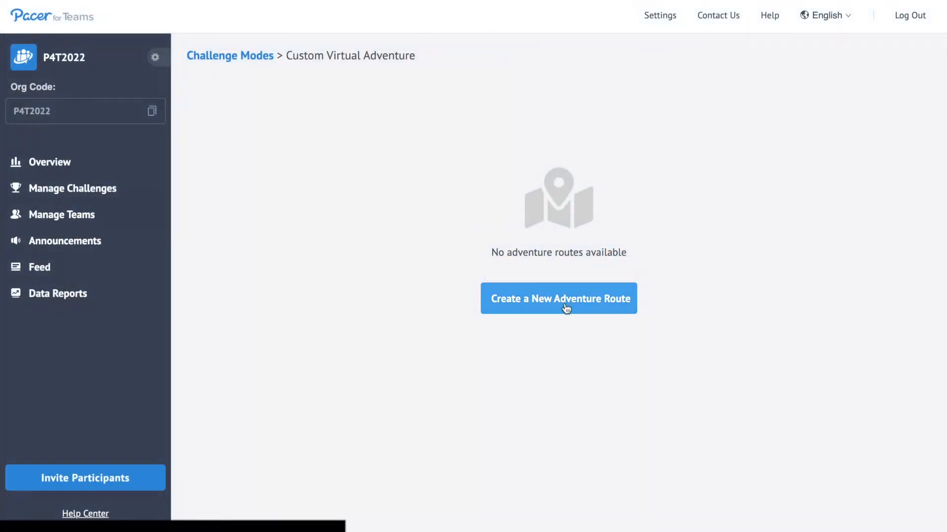
# Create a new adventure route loaded from the New York to Orlando directions KML file
pyautogui.click(558, 298)
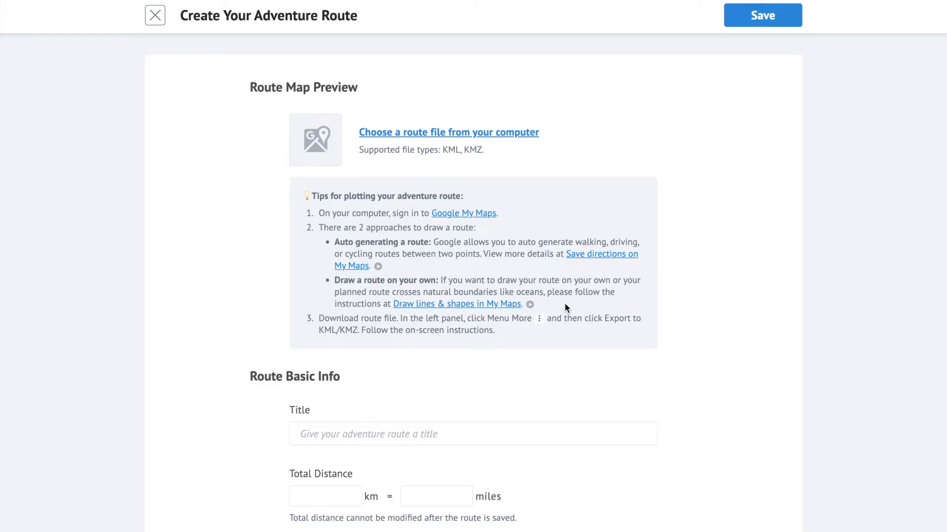
pyautogui.moveTo(516, 147)
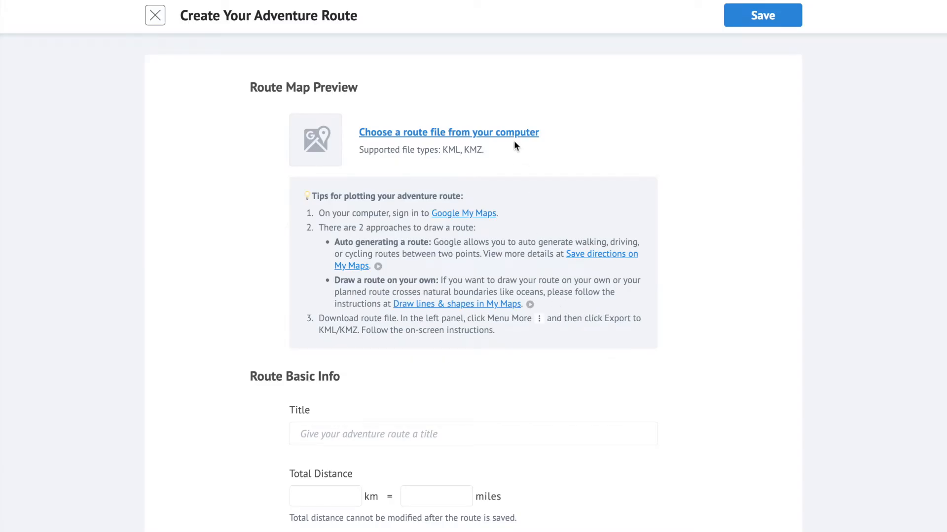
pyautogui.moveTo(463, 213)
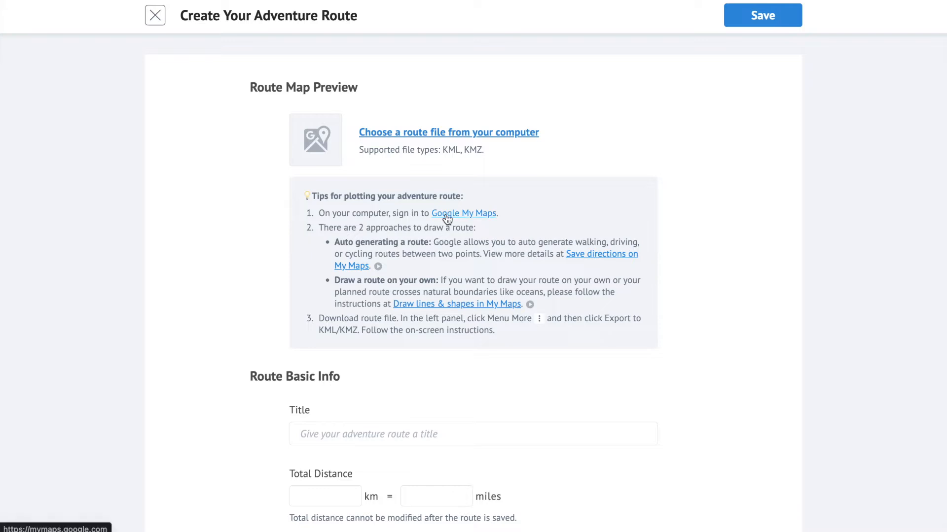
pyautogui.moveTo(486, 131)
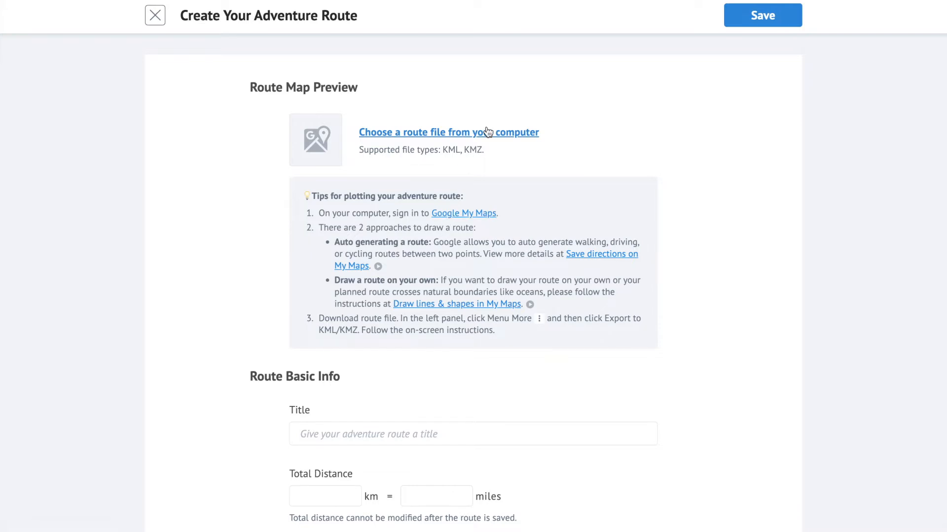
pyautogui.click(448, 133)
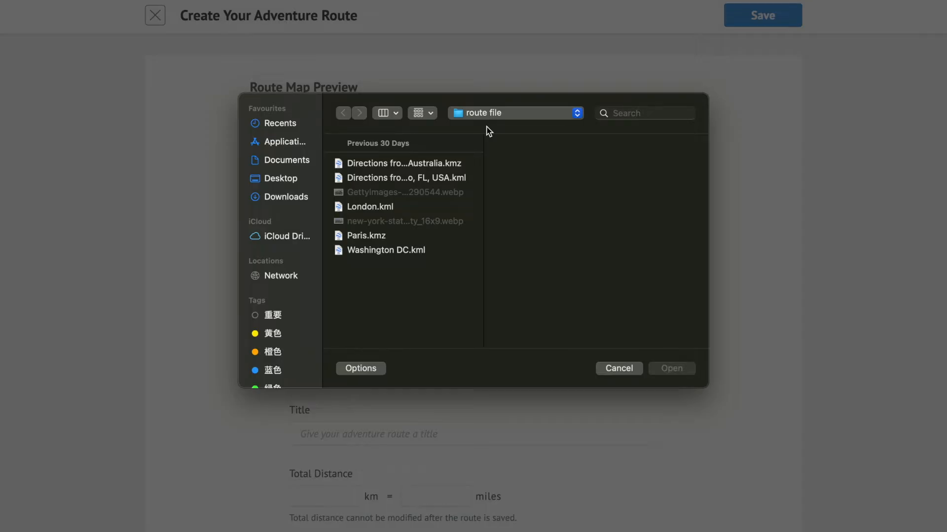
pyautogui.click(406, 178)
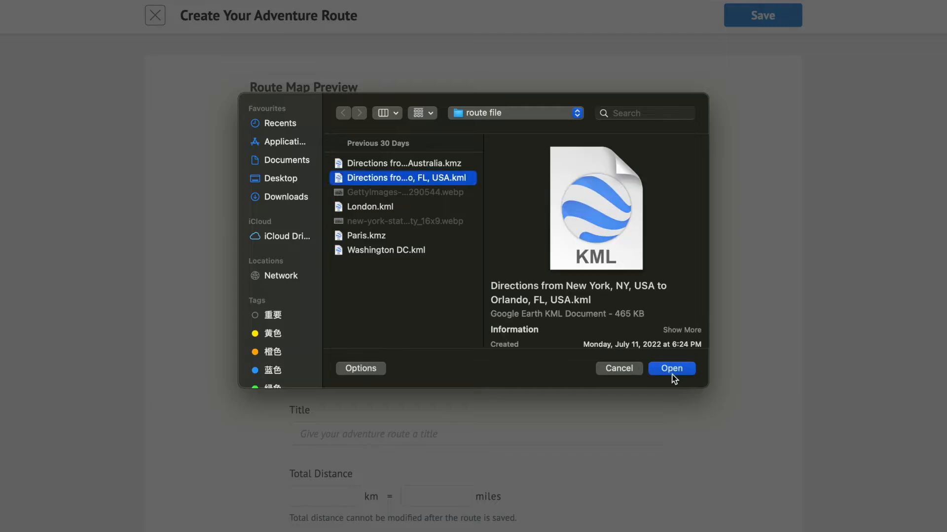
pyautogui.click(671, 368)
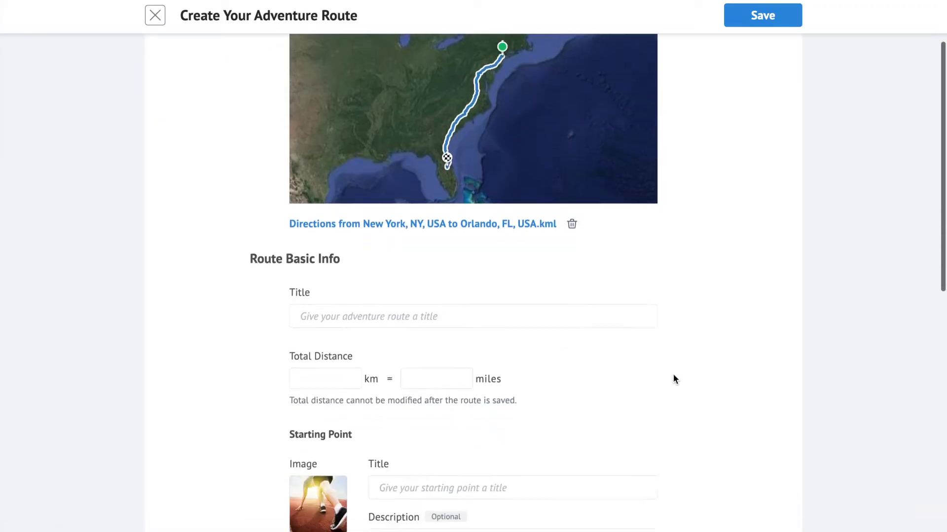
# Title the route 'New York to Orlando' and set its total distance to 100 km
pyautogui.scroll(-3)
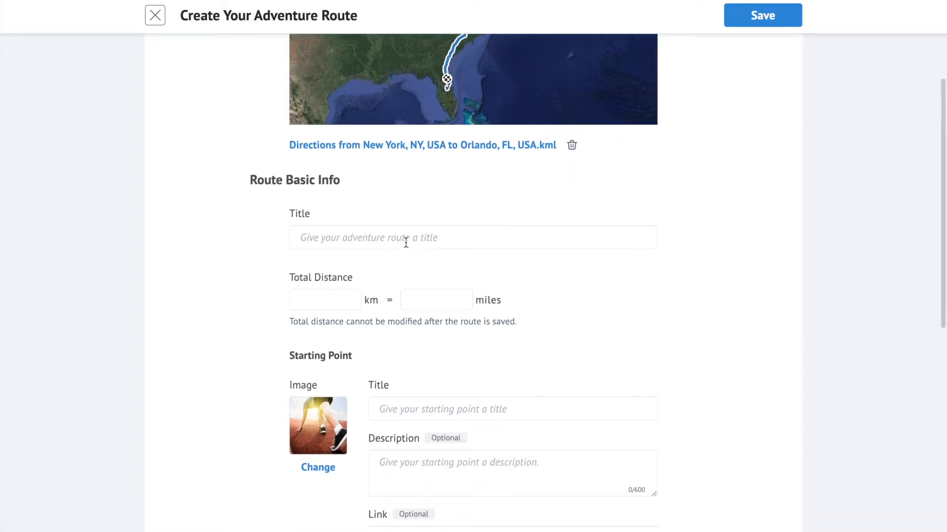
pyautogui.write('N')
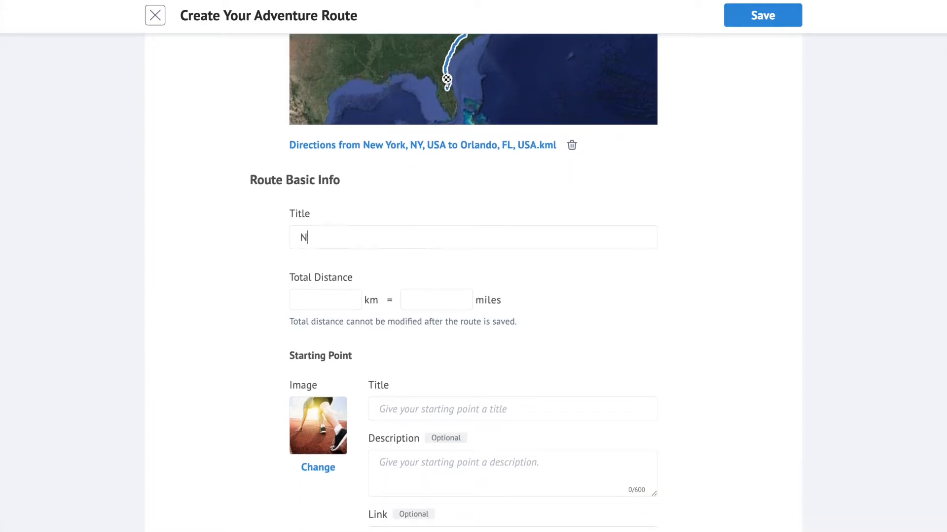
pyautogui.write('ew York to')
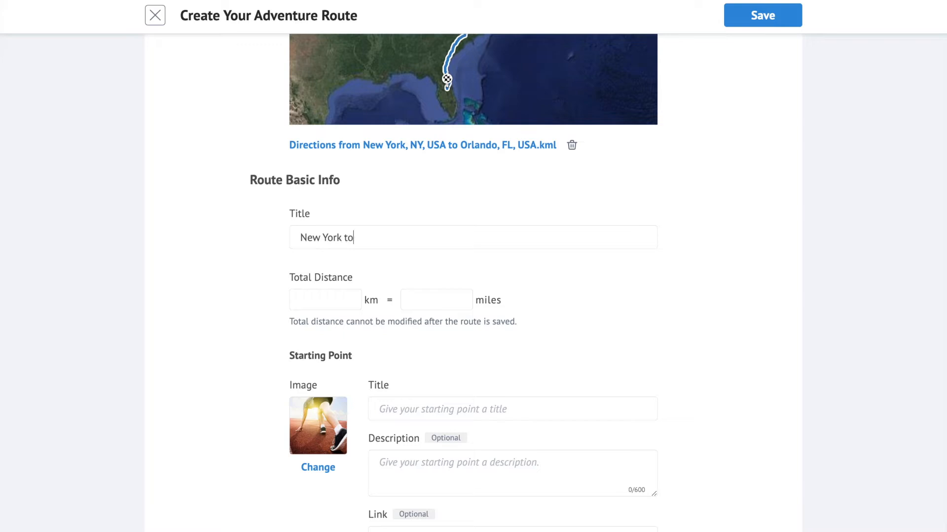
pyautogui.write('Orlando')
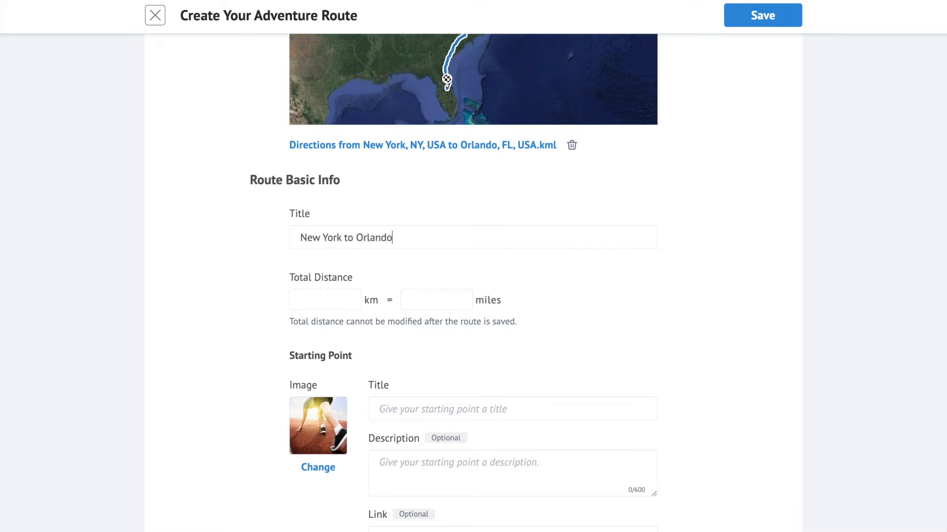
pyautogui.click(324, 300)
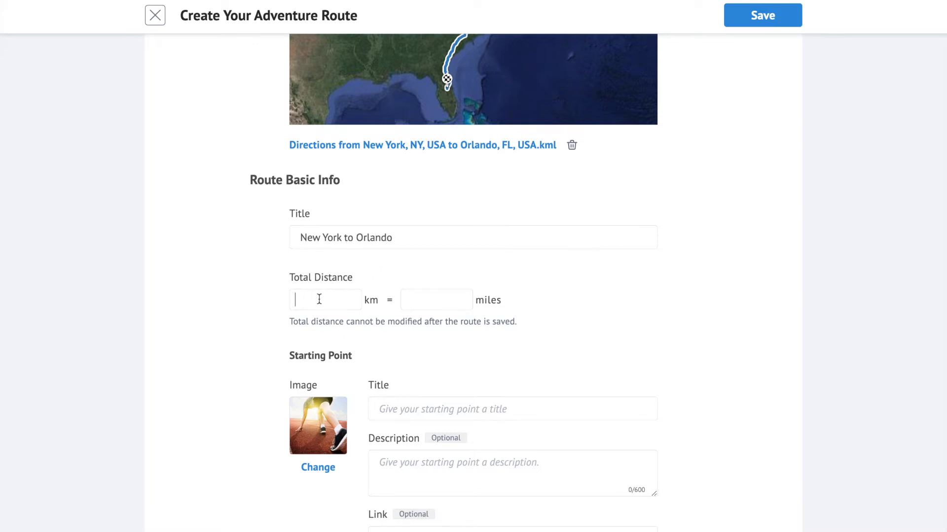
pyautogui.write('100')
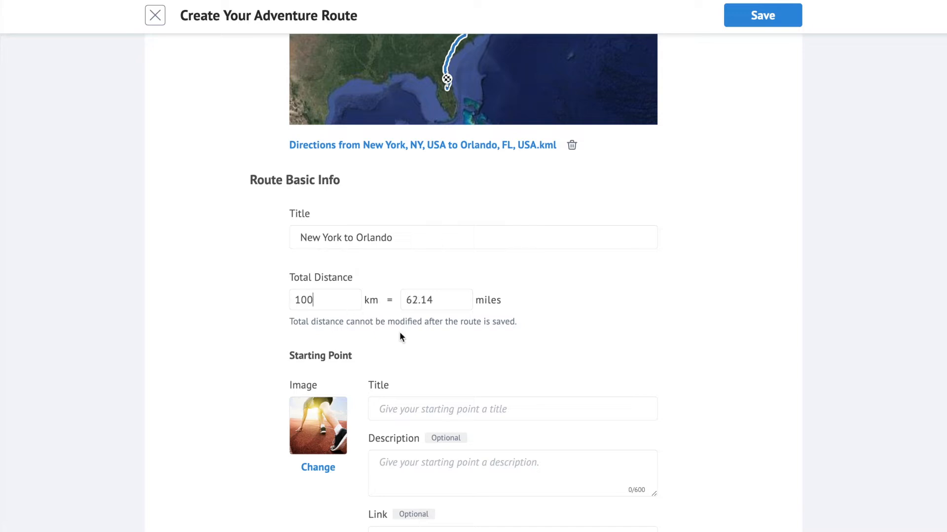
pyautogui.scroll(-3)
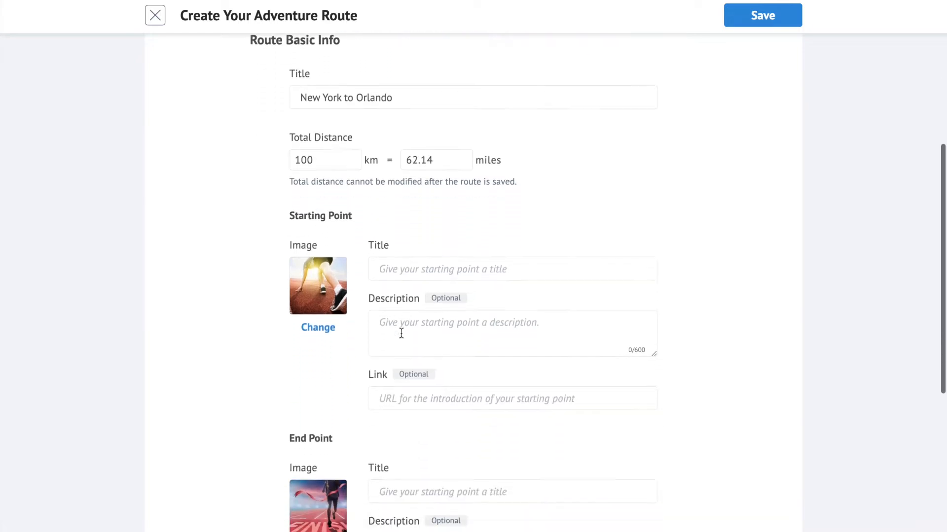
# Name the starting point New York with a Statue of Liberty photo and the New_York_City Wikipedia link
pyautogui.scroll(-3)
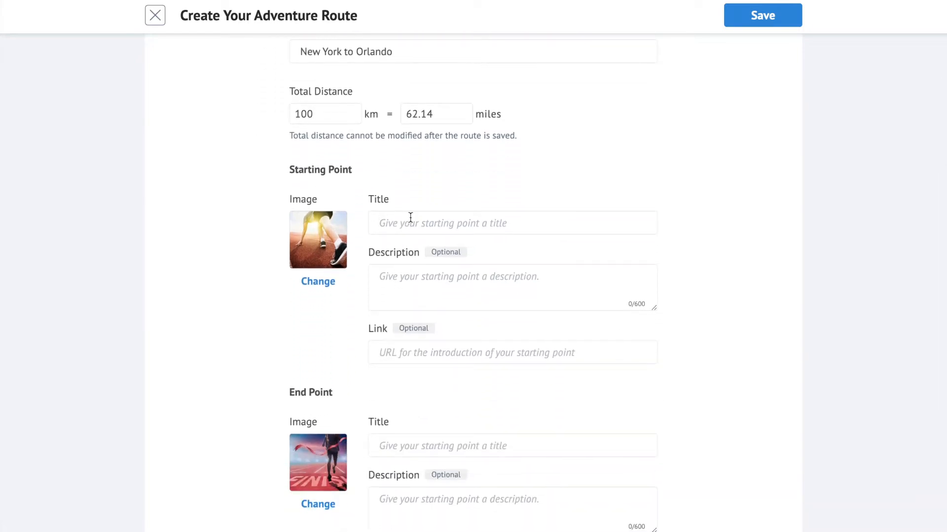
pyautogui.write('New')
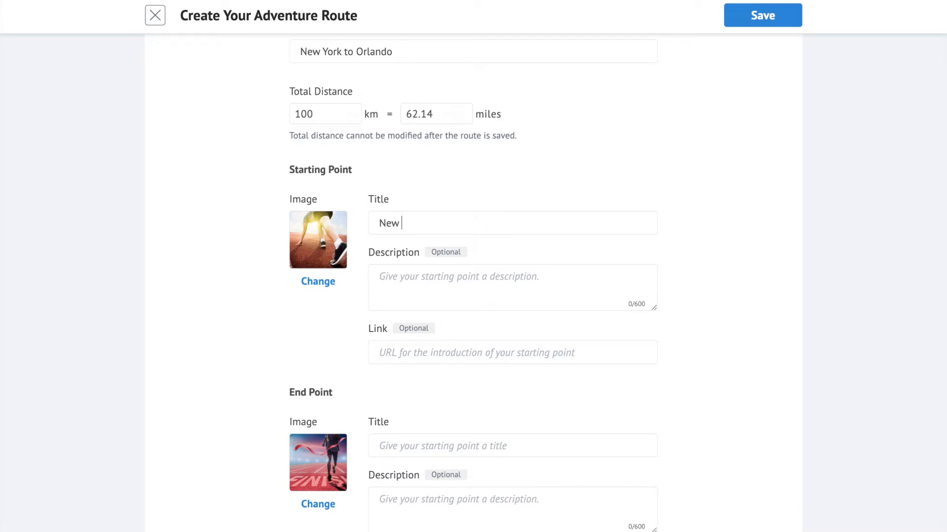
pyautogui.write('York')
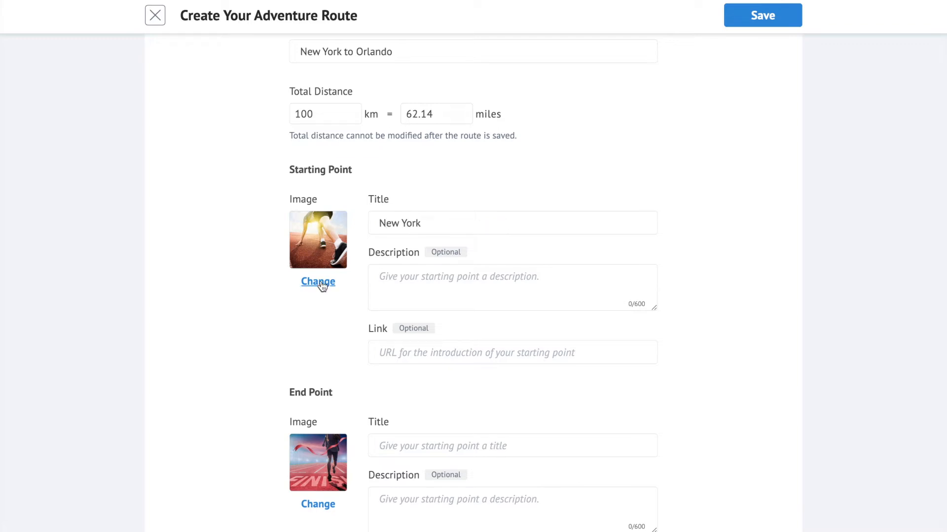
pyautogui.click(318, 281)
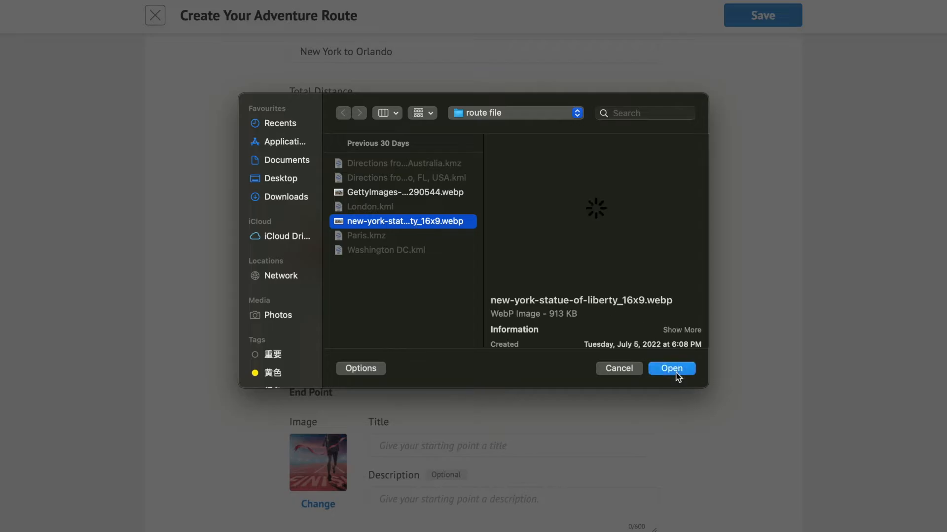
pyautogui.click(672, 368)
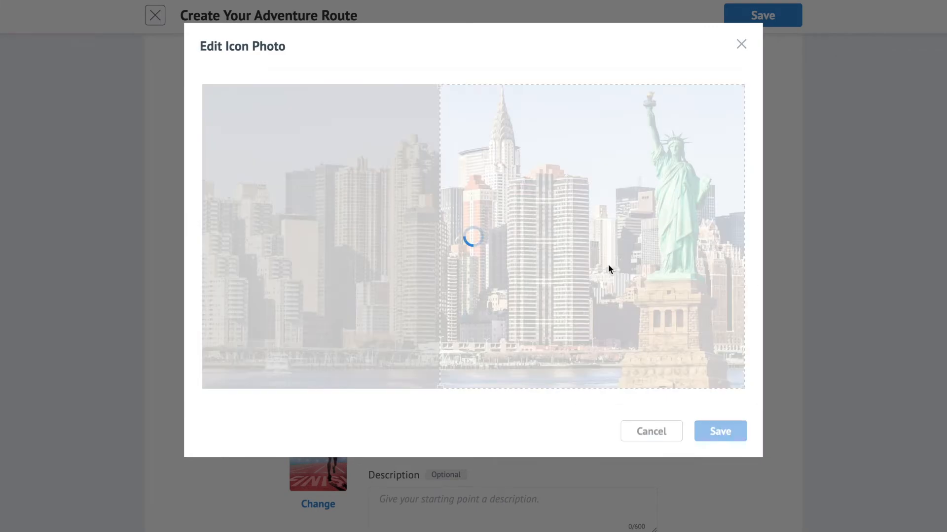
pyautogui.click(719, 431)
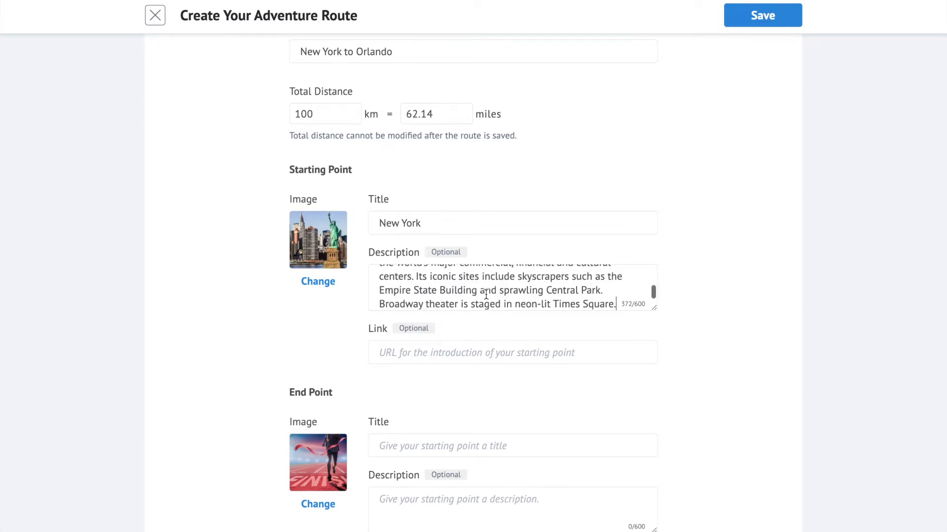
pyautogui.moveTo(413, 353)
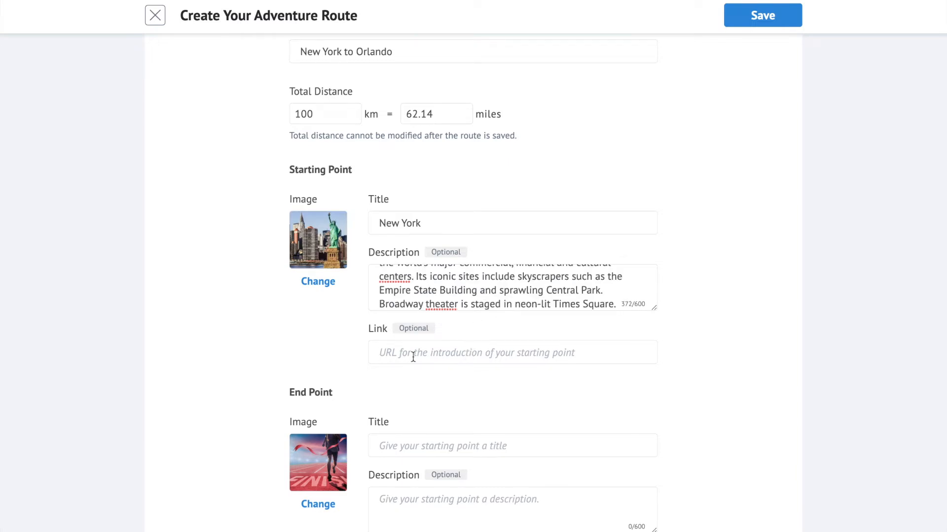
pyautogui.write('https://en.wikipedia.org/wiki/New_York_City')
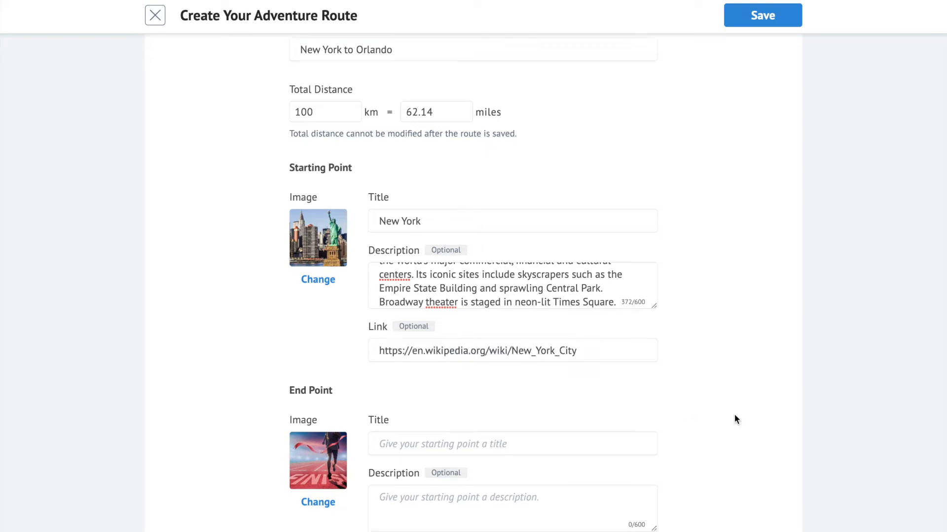
# Save the New York to Orlando route and go to challenge setup on it
pyautogui.scroll(-3)
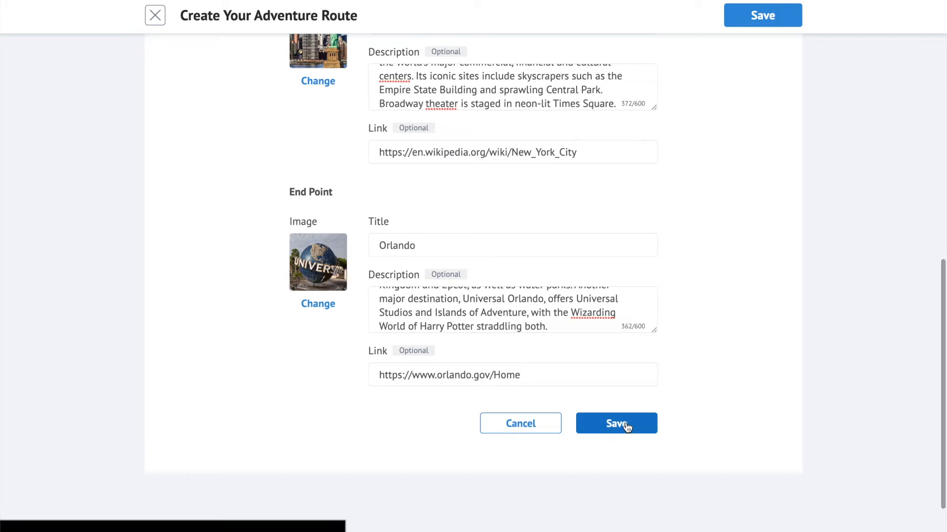
pyautogui.click(615, 423)
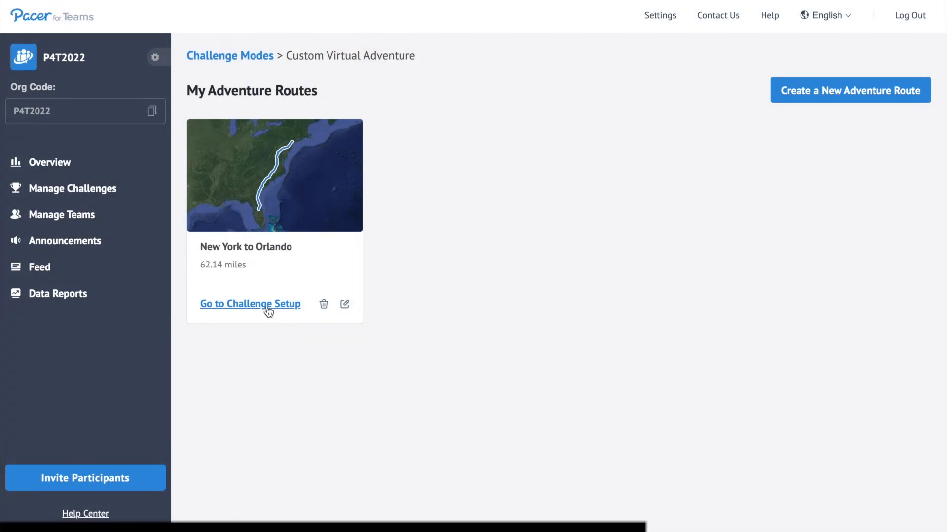
pyautogui.click(249, 303)
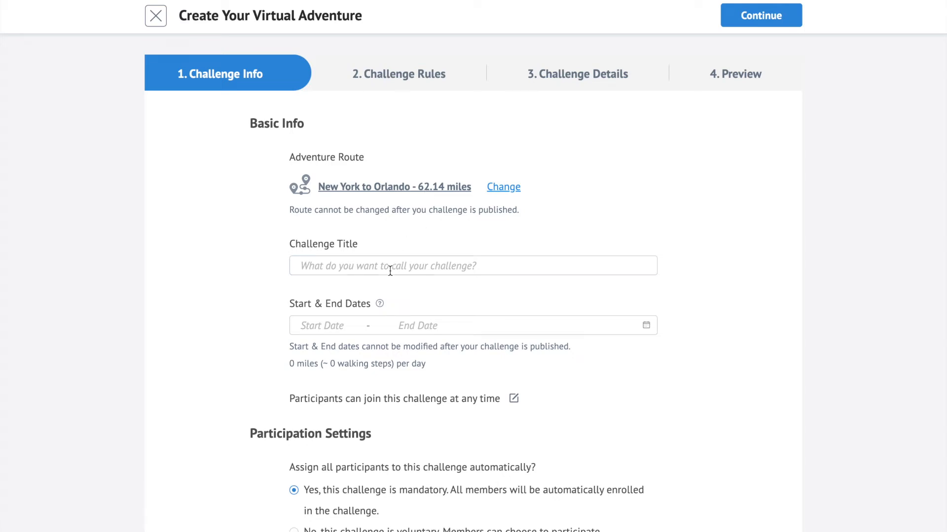
# Title it 'New York to Orlando Adventure Challenge' running Jul 26 to Aug 31, 2022
pyautogui.click(321, 325)
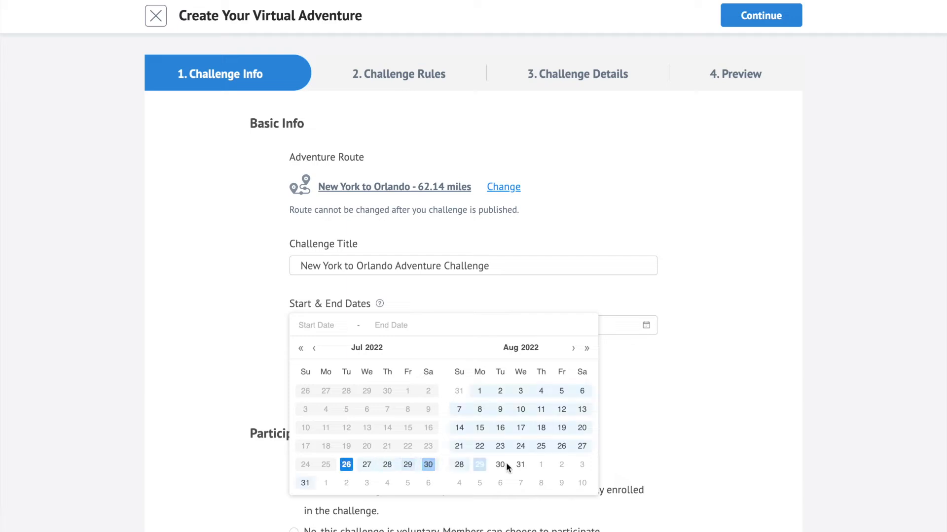
pyautogui.click(520, 465)
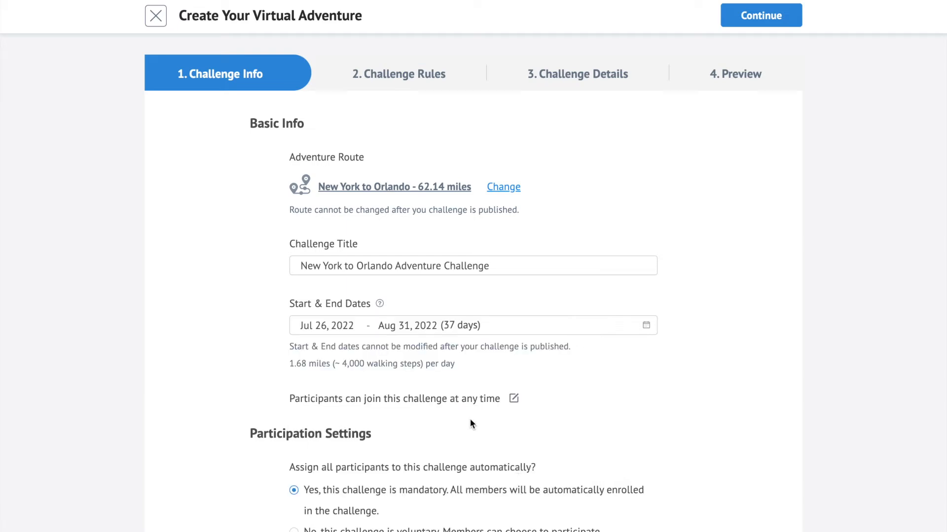
pyautogui.moveTo(443, 378)
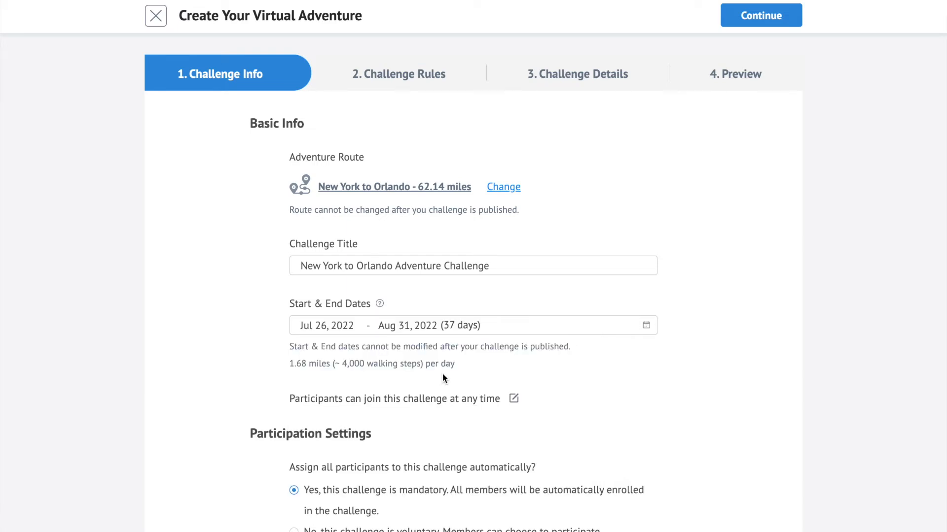
pyautogui.scroll(-3)
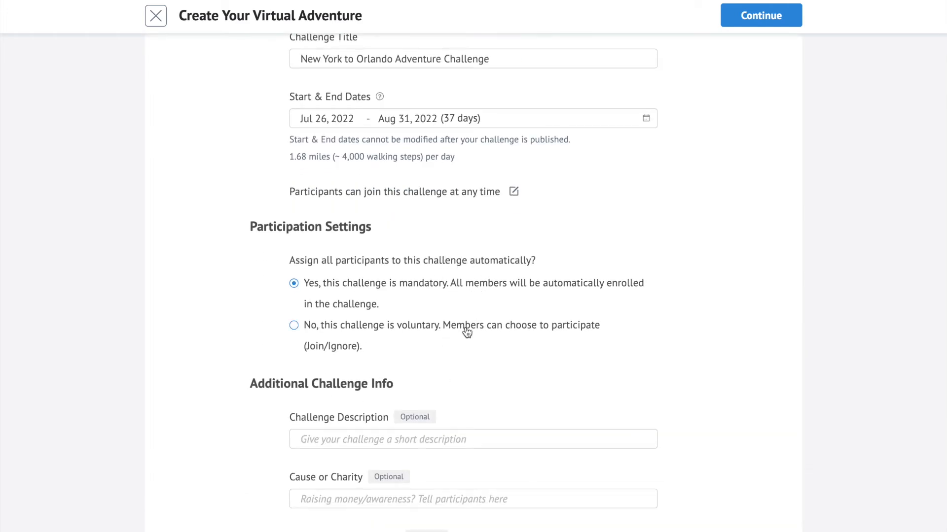
pyautogui.scroll(-3)
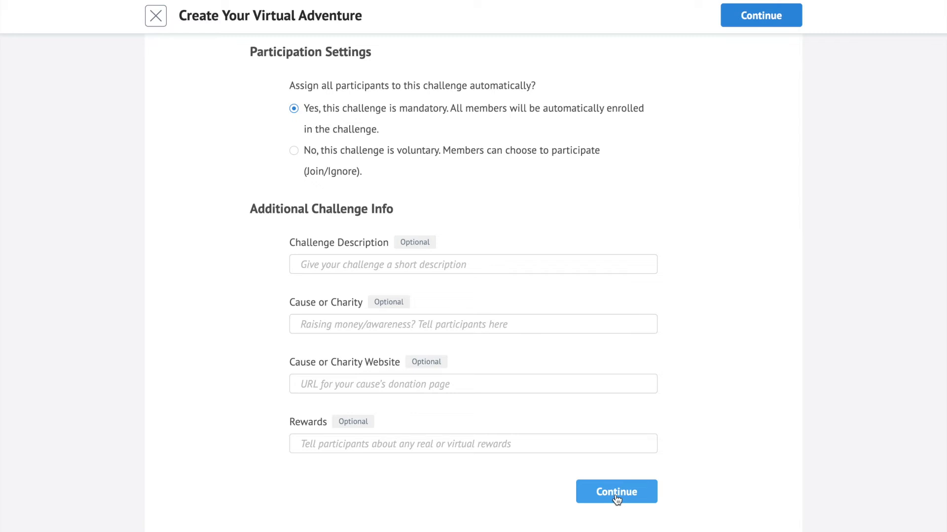
# Continue to the rules step and preview the individual and team leaderboards
pyautogui.click(615, 491)
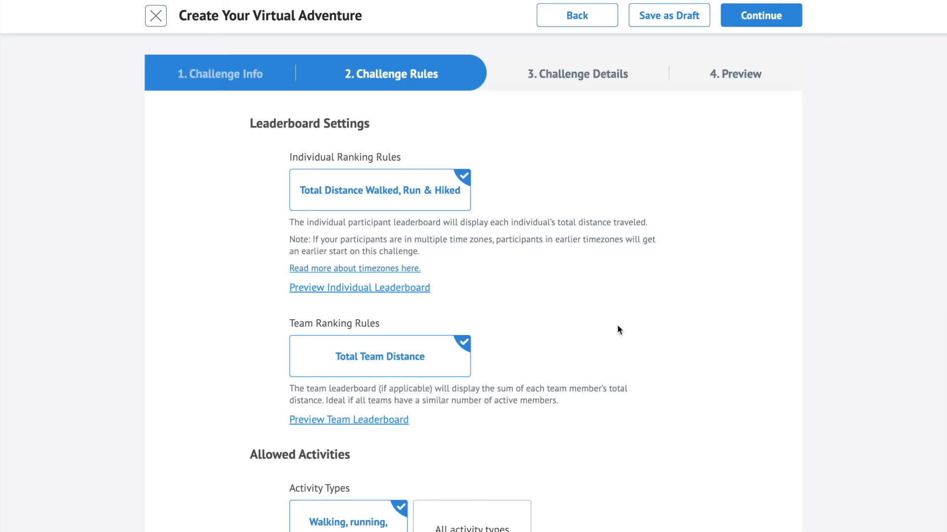
pyautogui.click(359, 287)
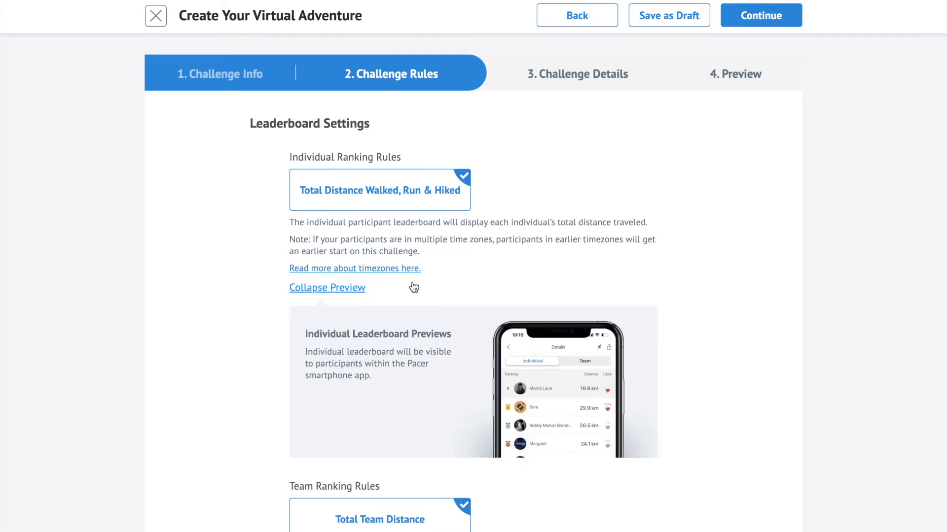
pyautogui.moveTo(650, 412)
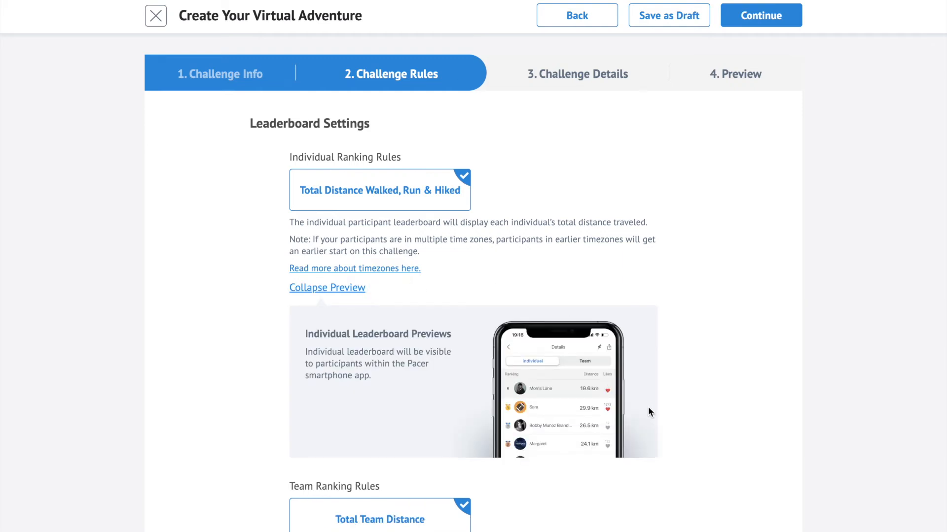
pyautogui.scroll(-3)
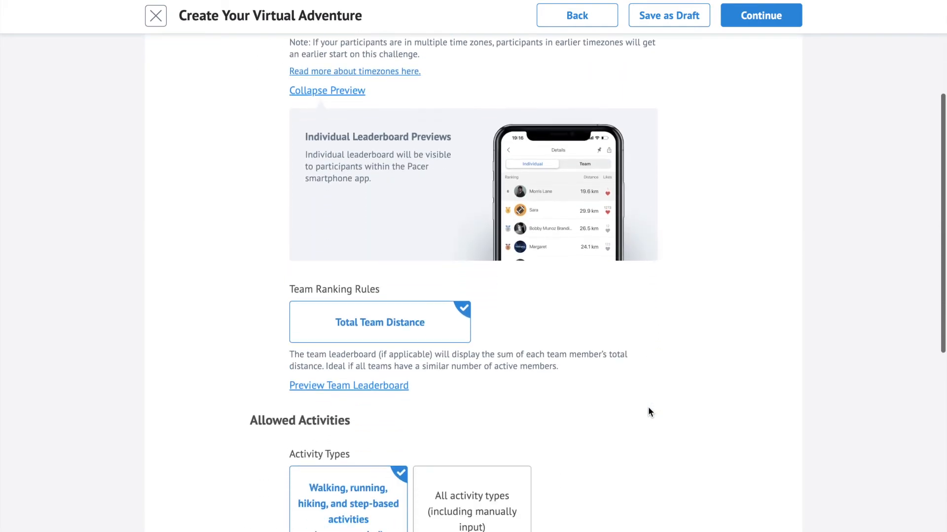
pyautogui.click(348, 386)
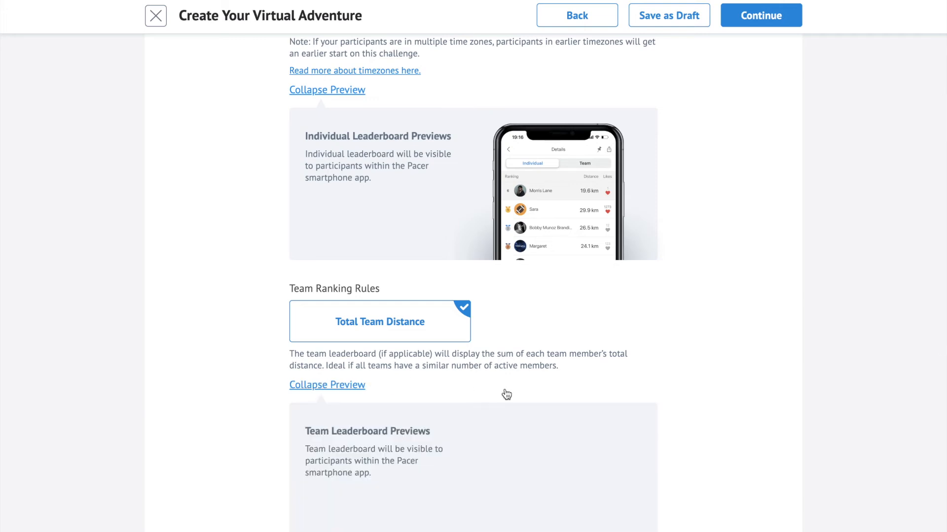
pyautogui.scroll(-3)
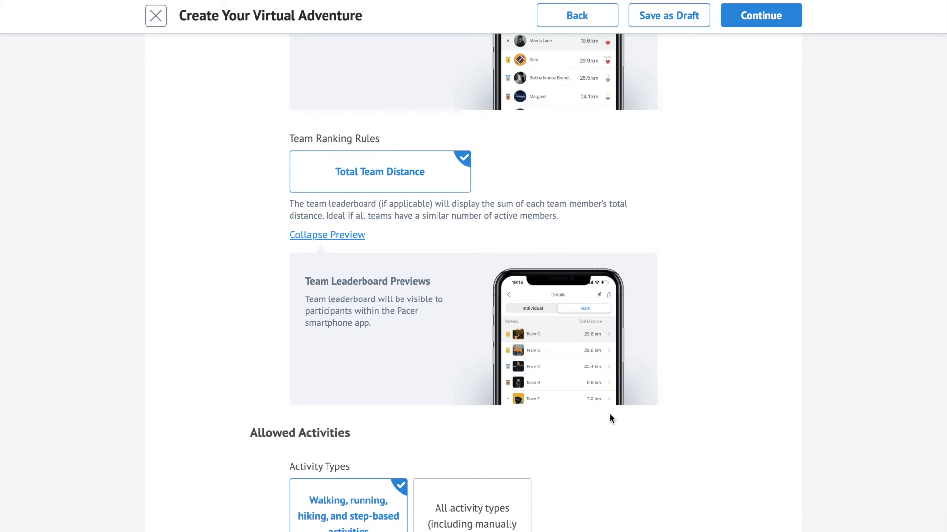
# Try manual-input and all-activity options, keep step-based activities only, and continue to details
pyautogui.scroll(-3)
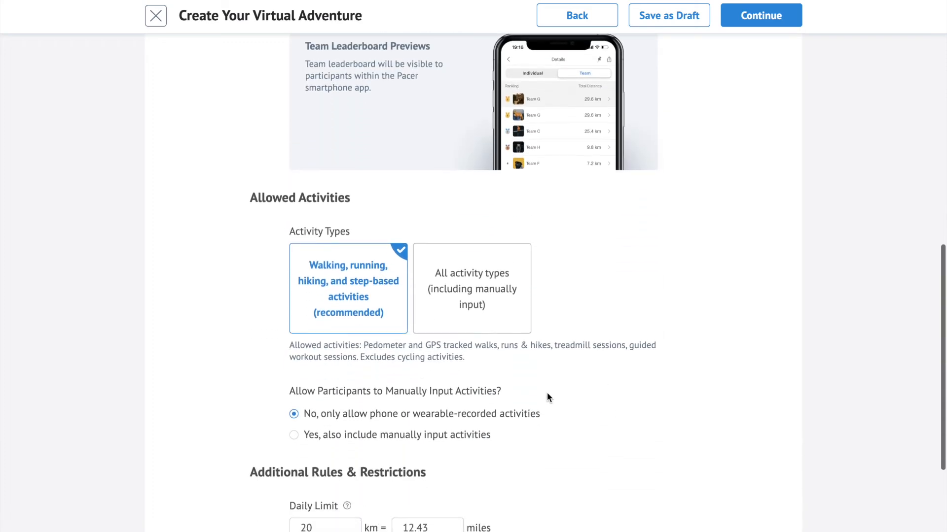
pyautogui.moveTo(364, 319)
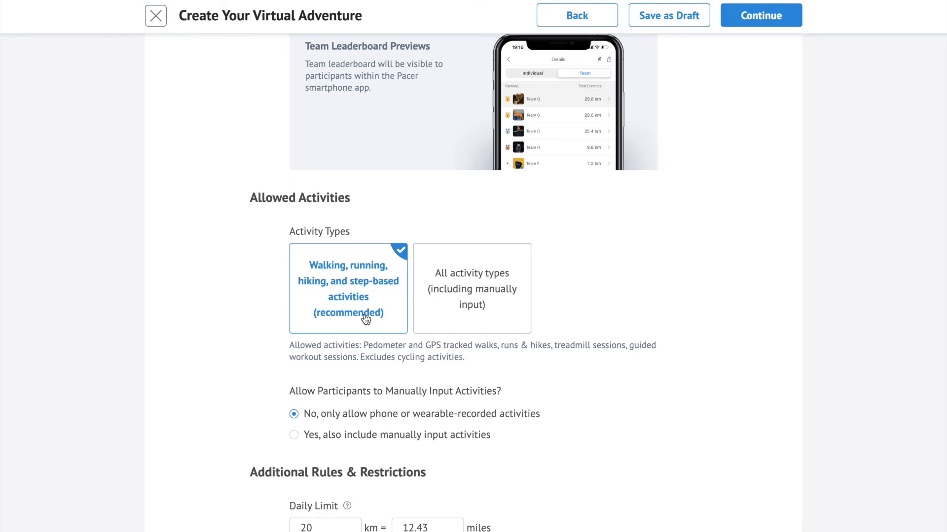
pyautogui.moveTo(363, 434)
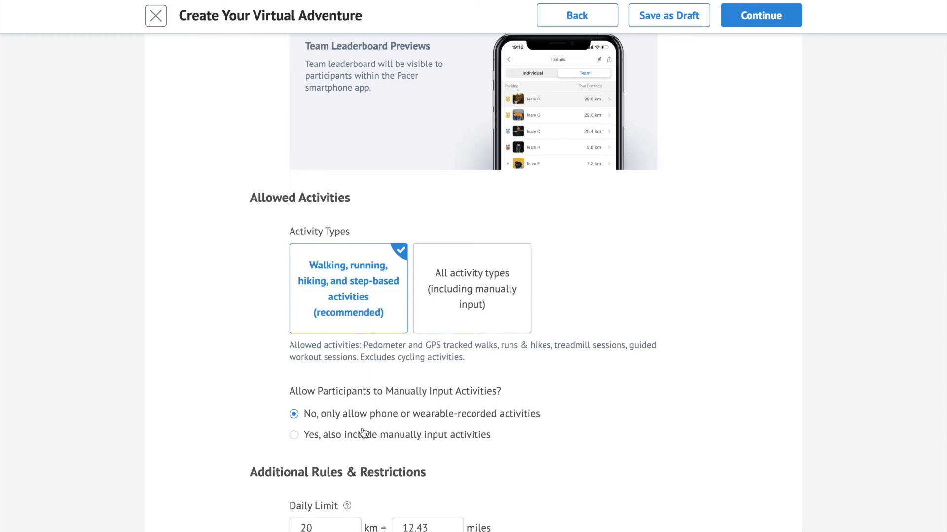
pyautogui.click(294, 435)
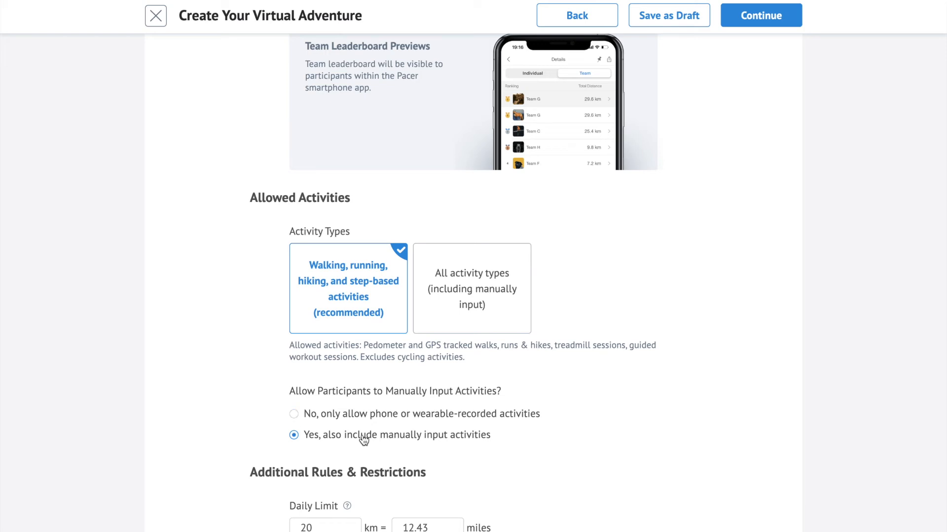
pyautogui.click(471, 289)
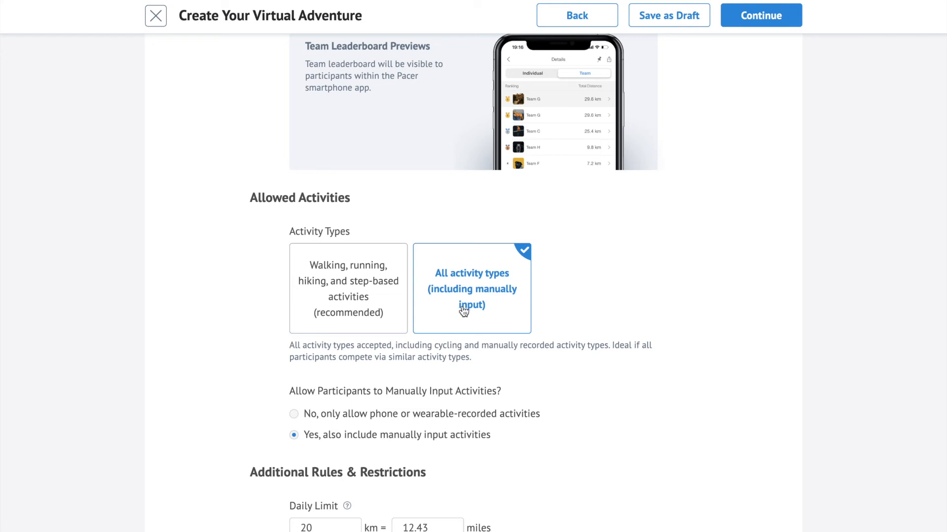
pyautogui.click(348, 289)
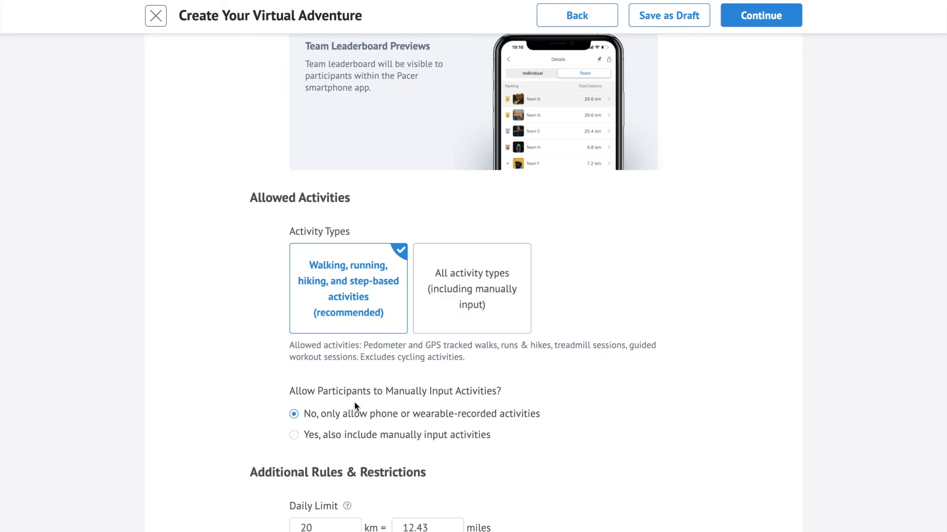
pyautogui.scroll(-3)
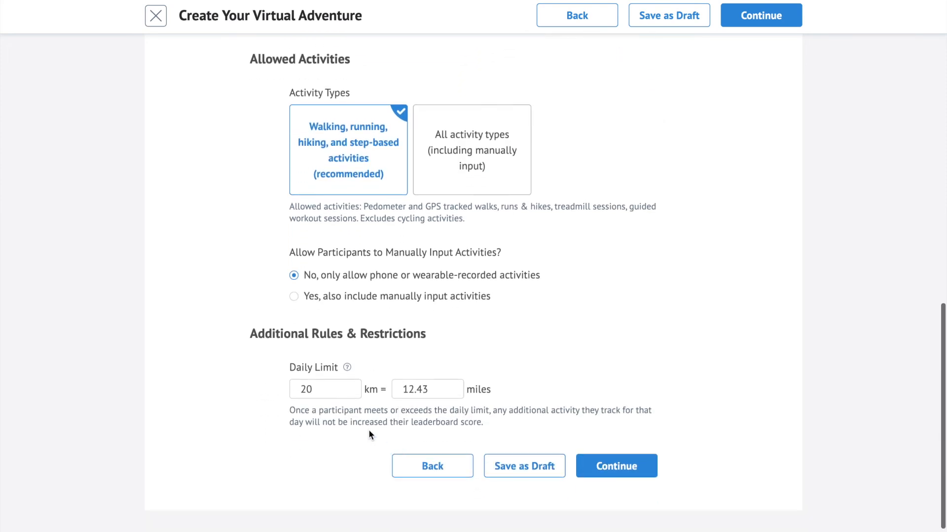
pyautogui.click(324, 389)
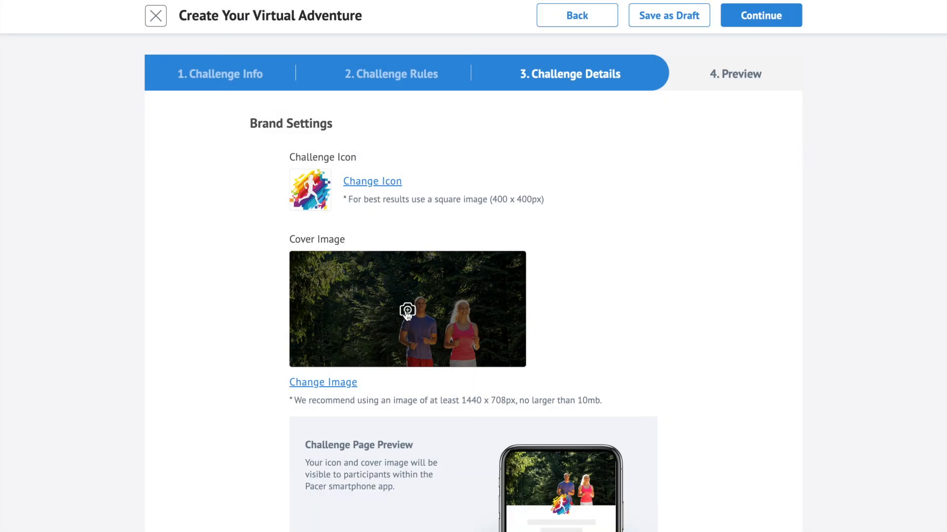
# Set the seaside runners gallery photo as cover image and continue to the preview
pyautogui.click(323, 382)
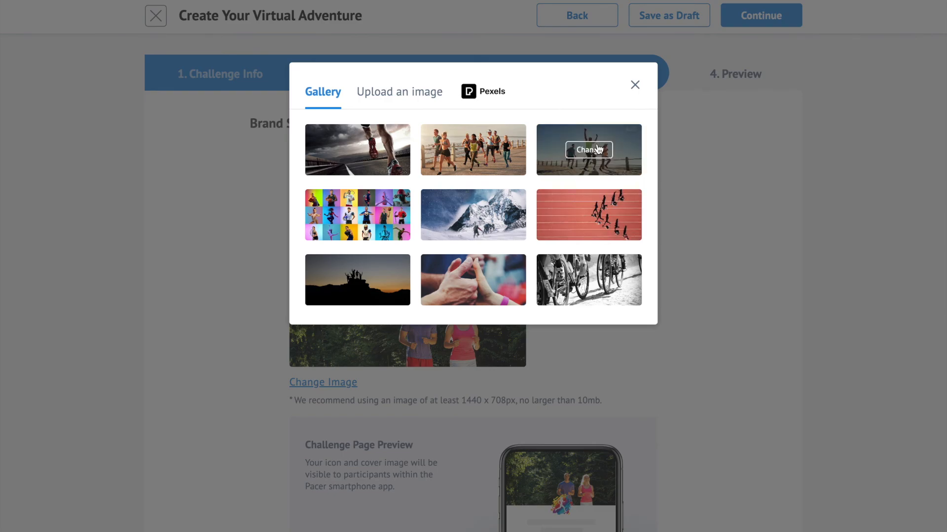
pyautogui.click(472, 149)
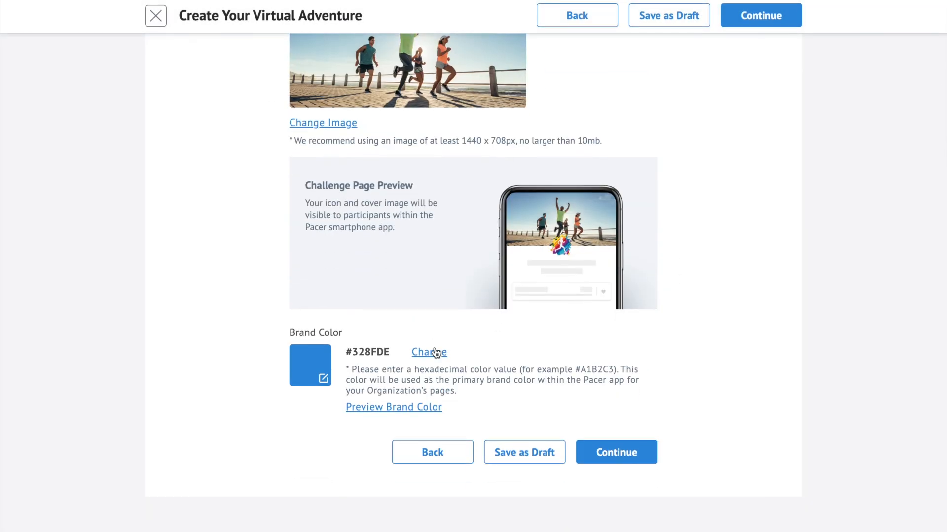
pyautogui.click(615, 453)
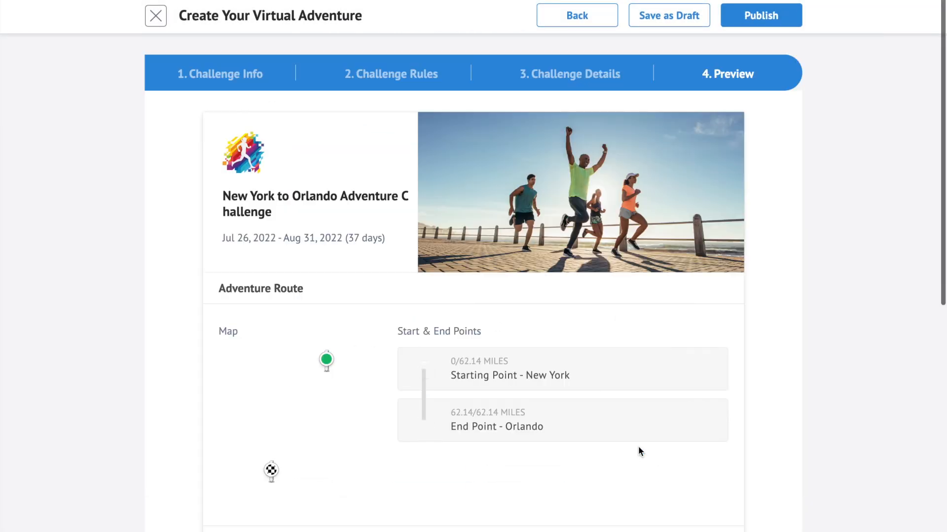
# Review the route, dates and rules in the preview and publish the challenge
pyautogui.scroll(-3)
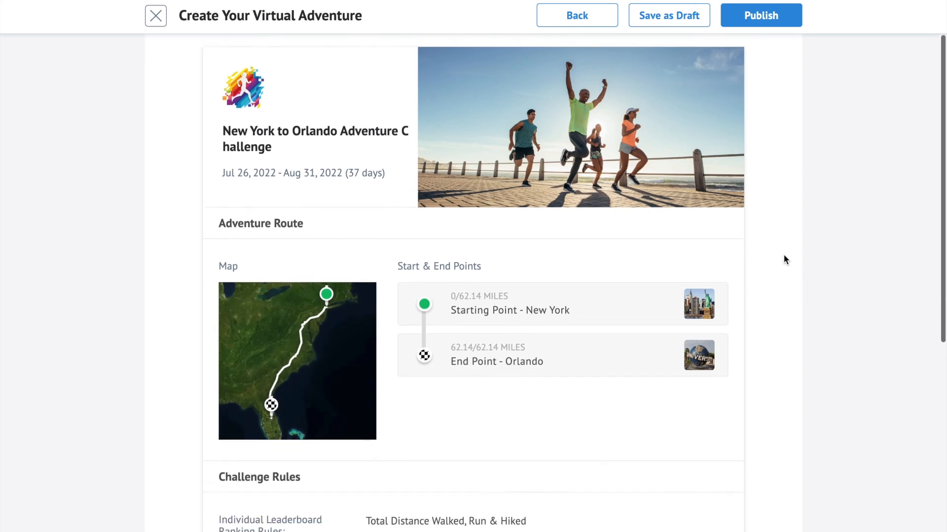
pyautogui.scroll(-3)
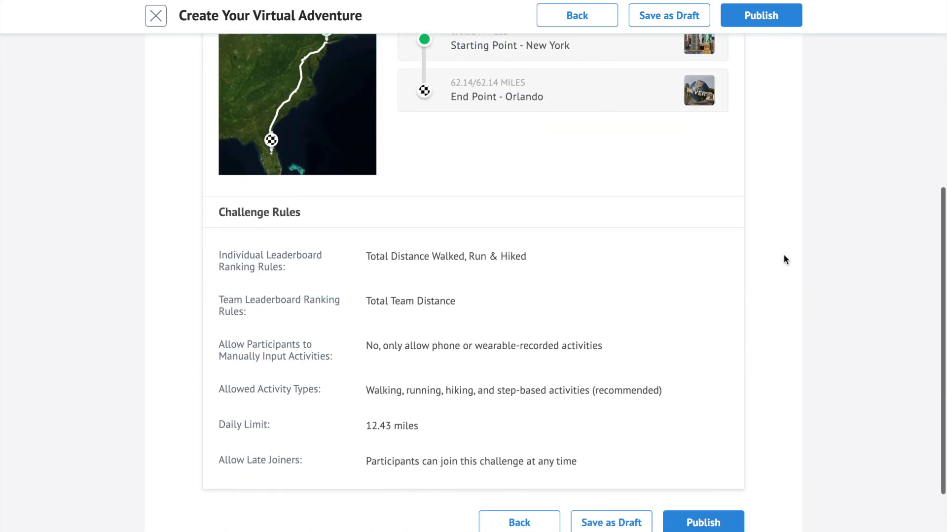
pyautogui.scroll(-3)
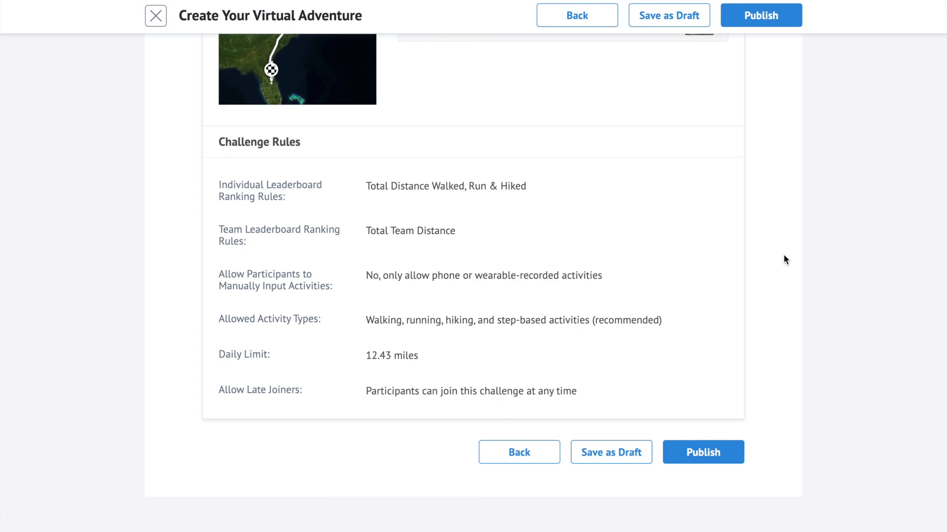
pyautogui.click(702, 453)
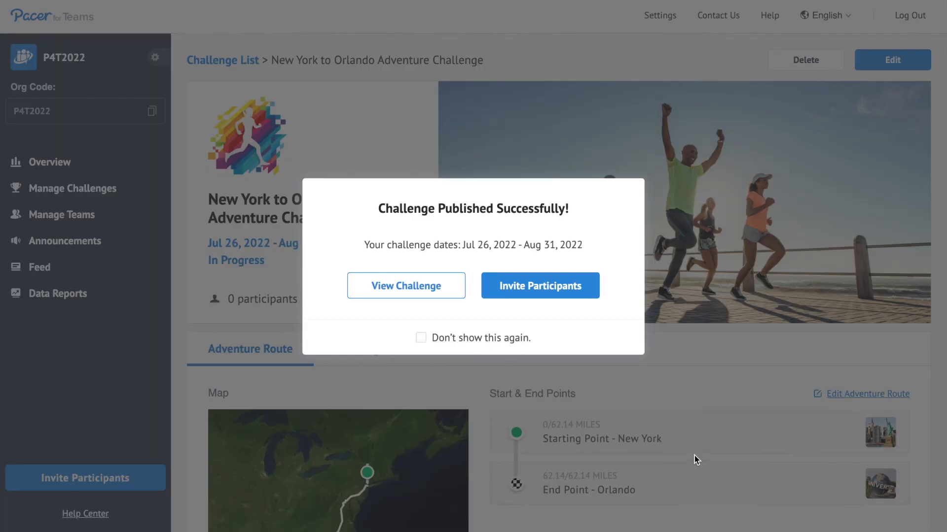
pyautogui.moveTo(539, 285)
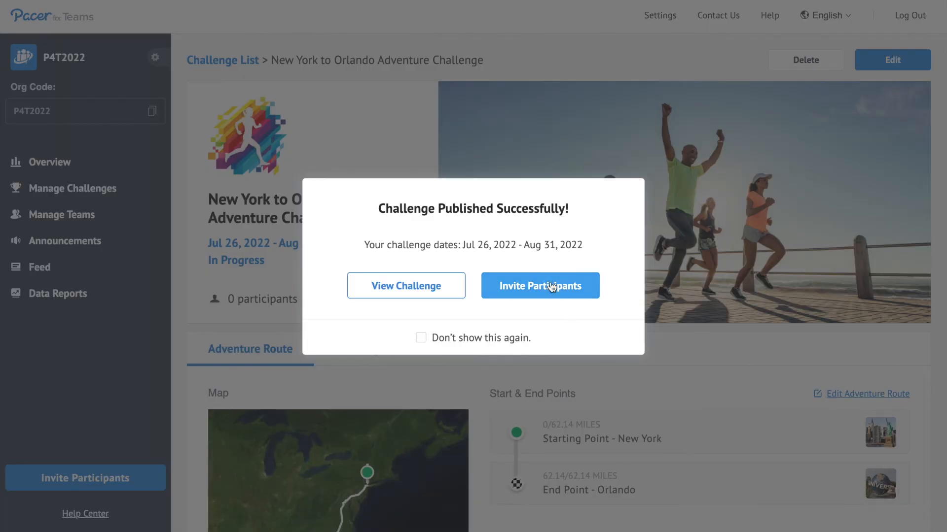